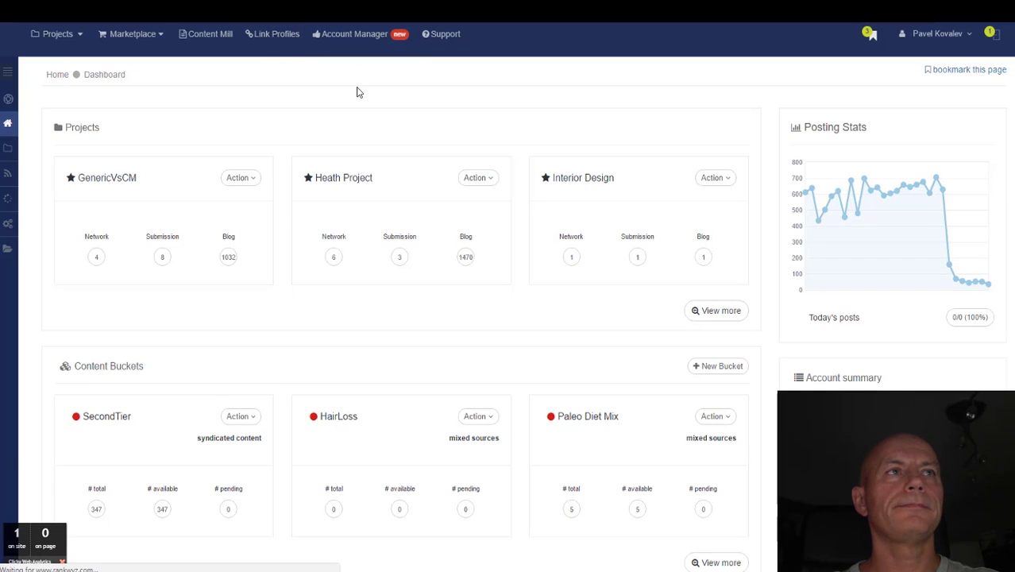
Step: Open the MyProfile link profile and scroll down to the My URLs section
left_click(277, 34)
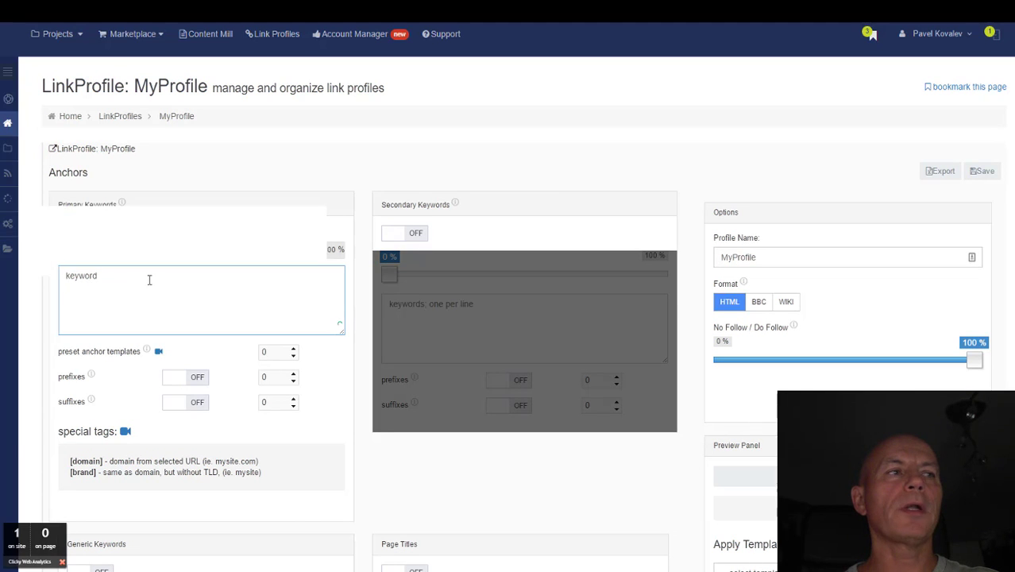
scroll("down", 3)
type("http://")
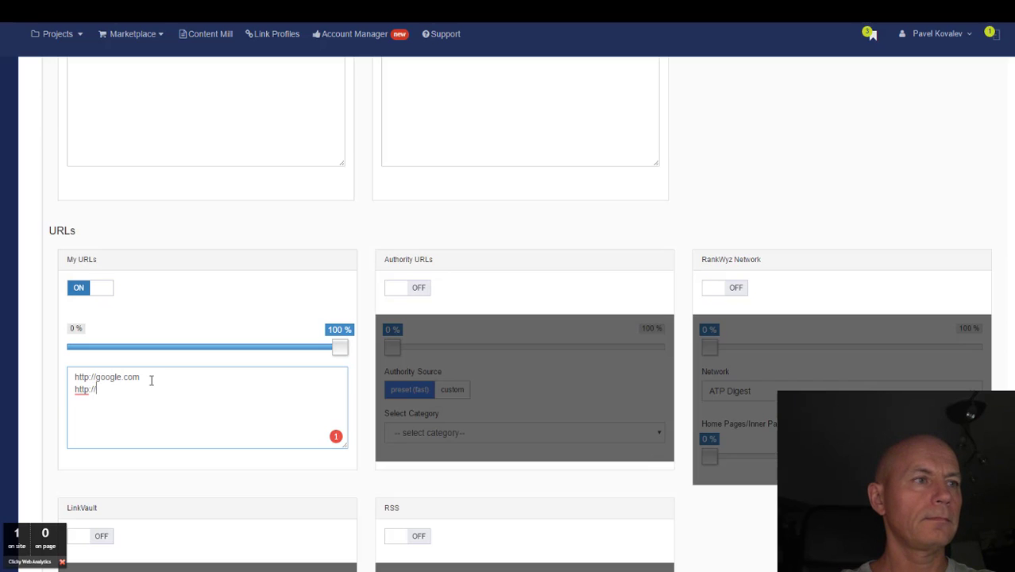
type("bing.com")
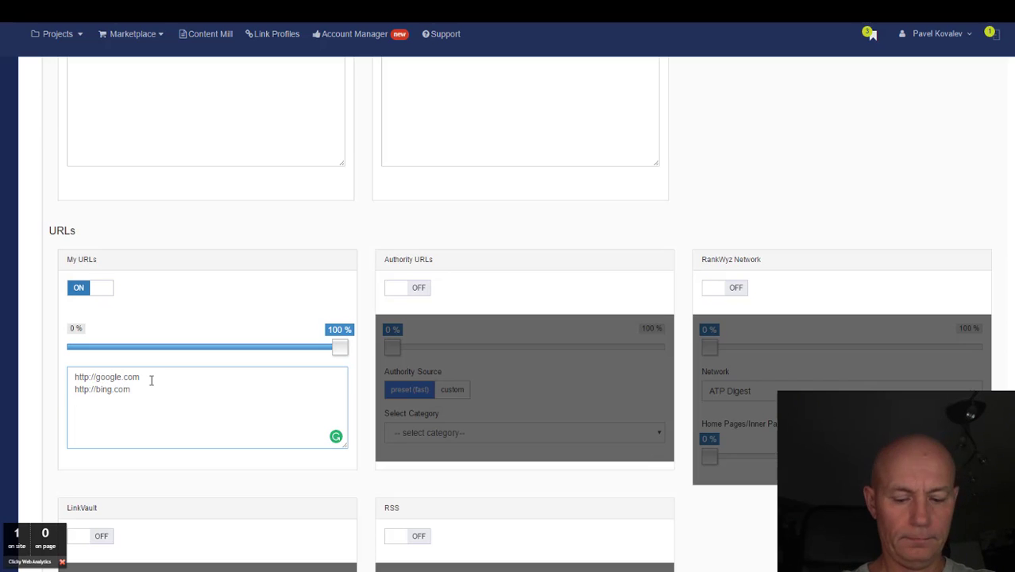
type("|bing")
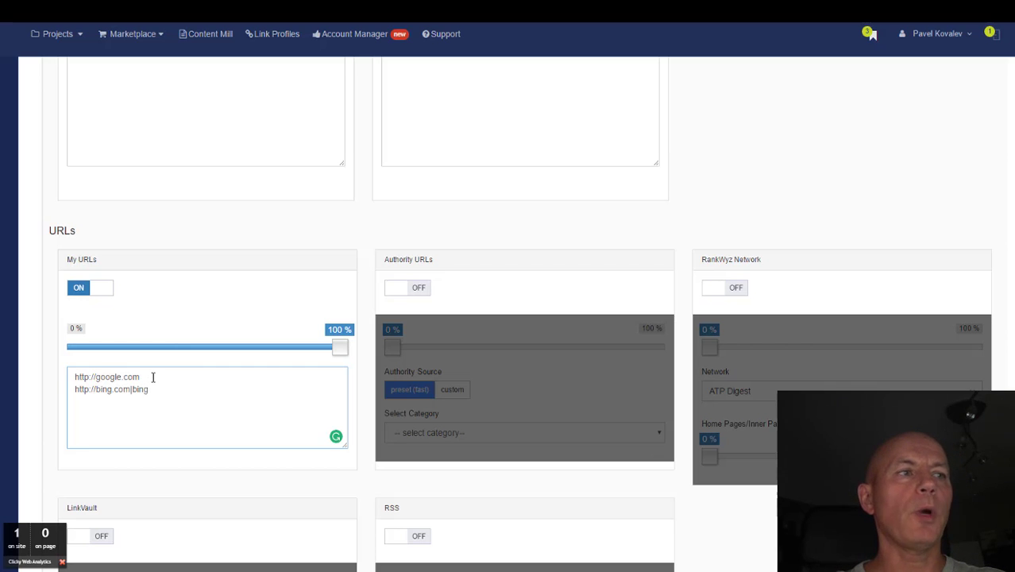
scroll("down", 3)
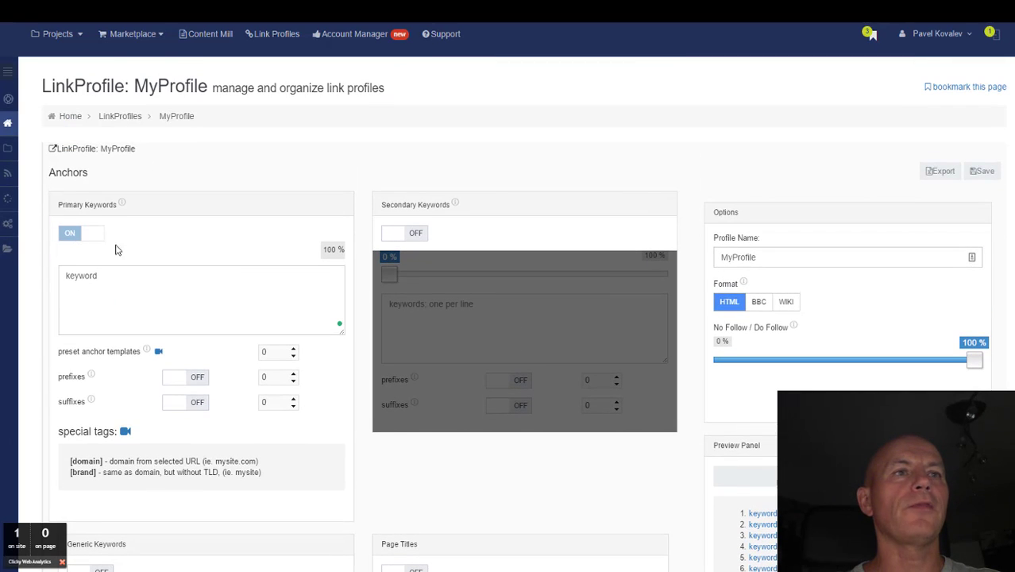
scroll("down", 3)
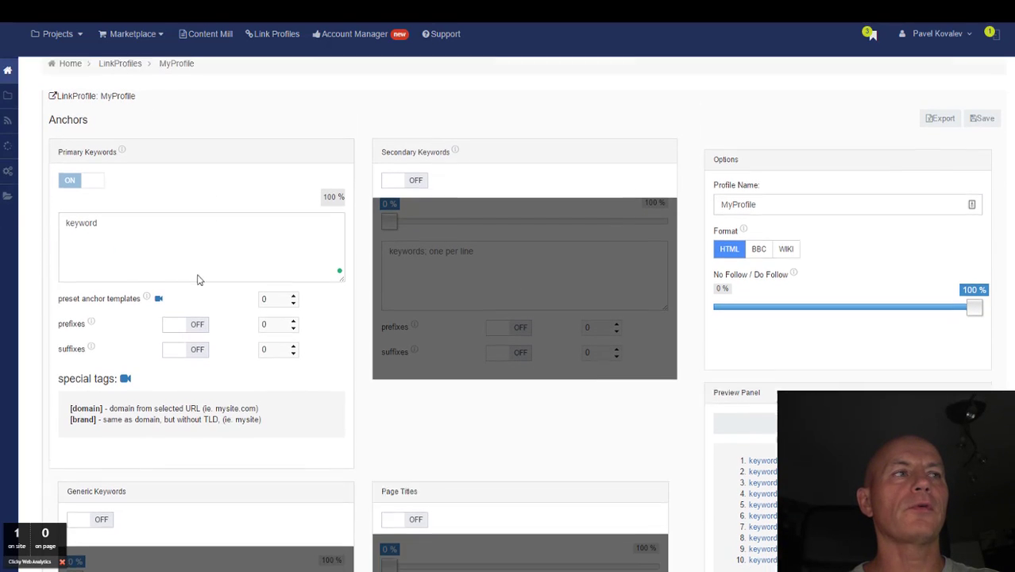
scroll("down", 3)
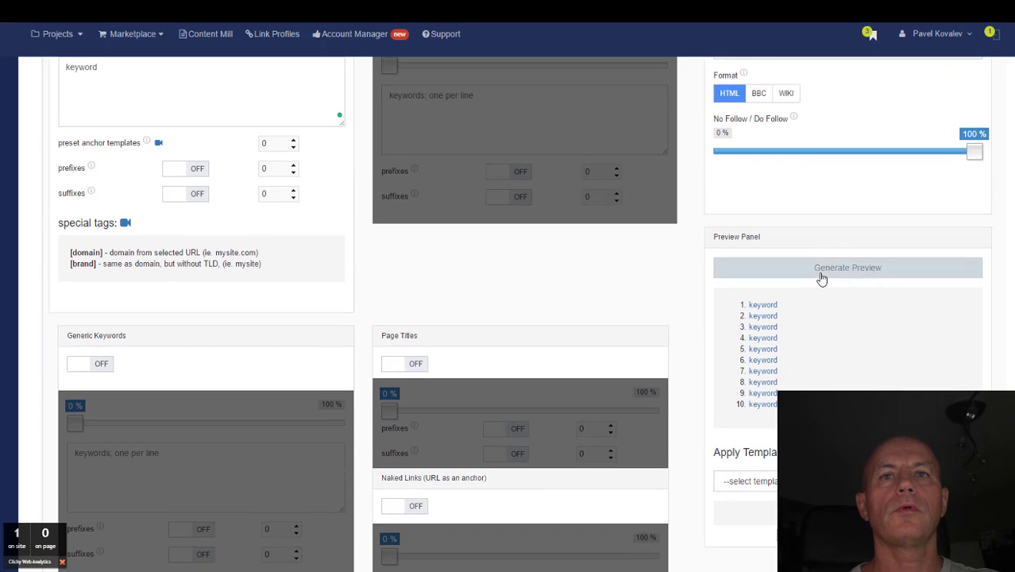
left_click(848, 267)
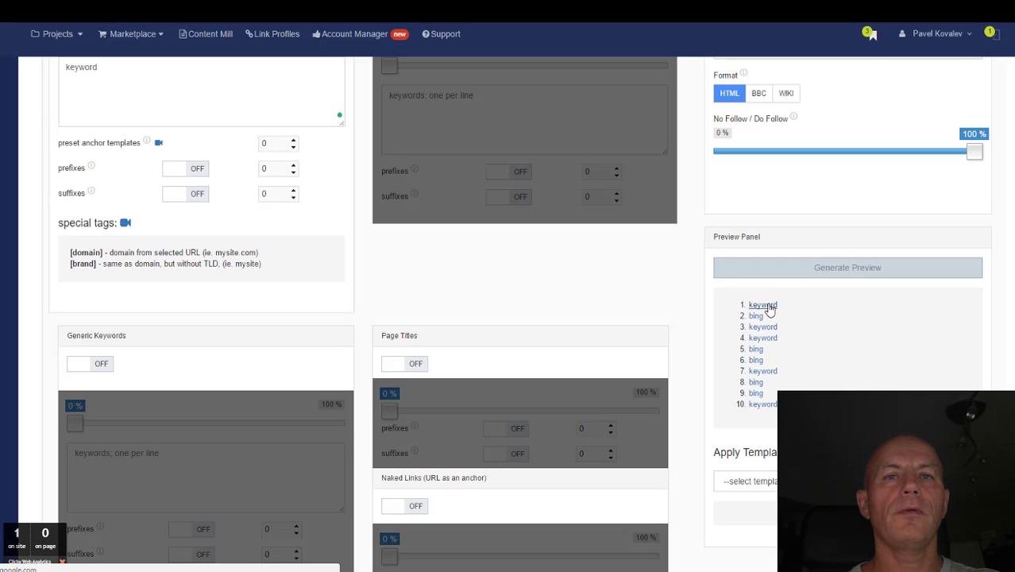
mouse_move(773, 303)
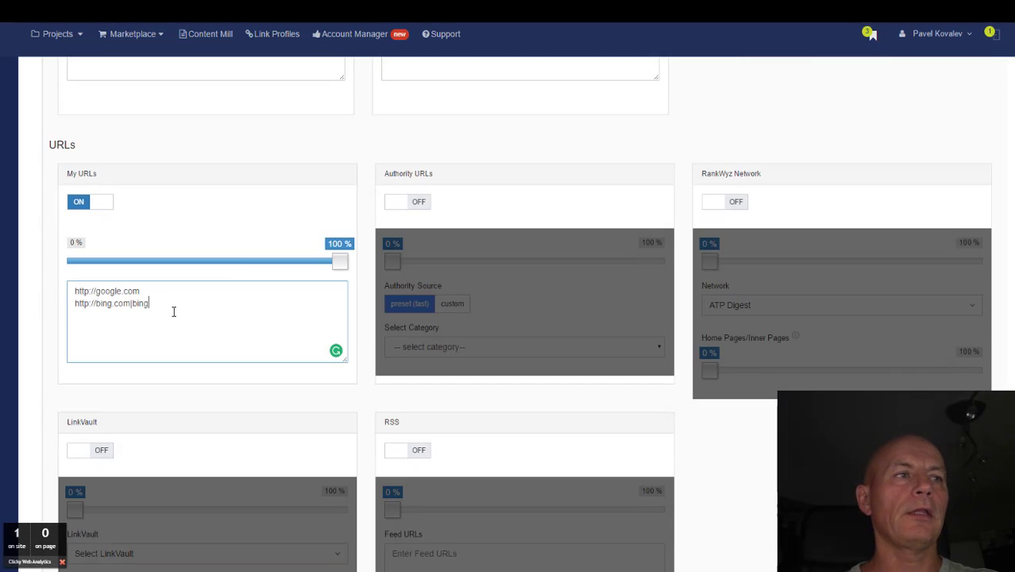
type("http://")
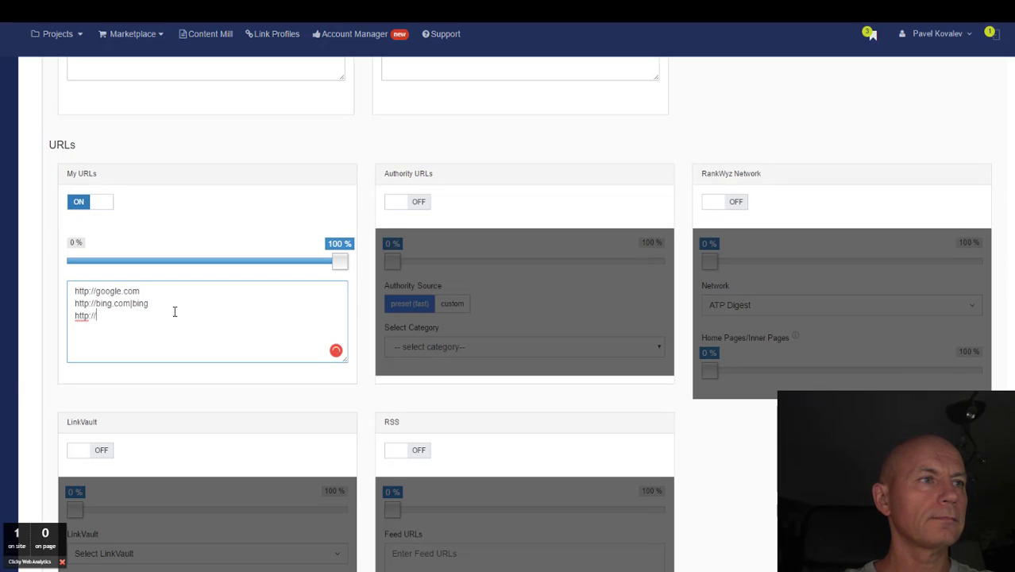
type("rankwyz.com")
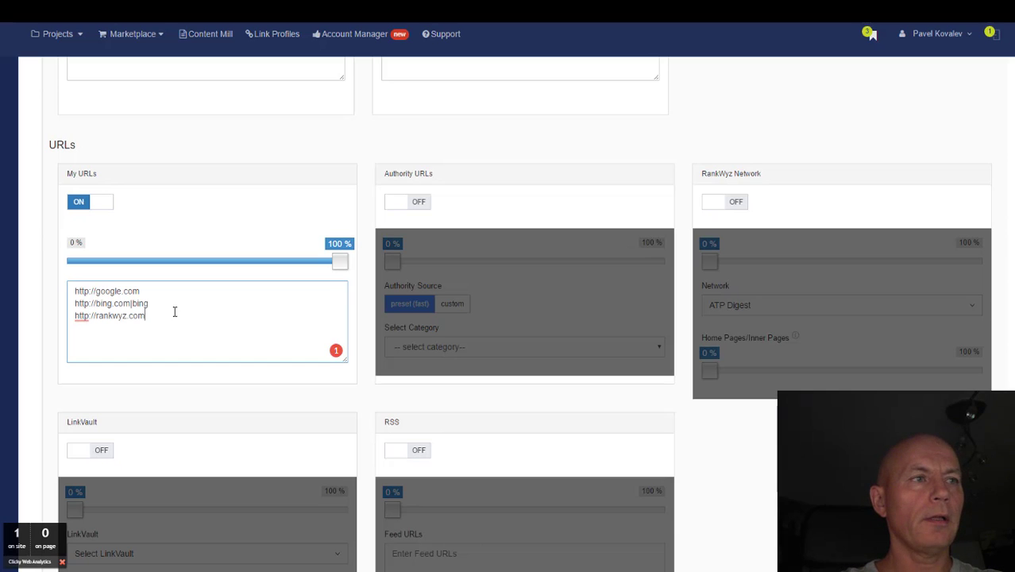
type("|{")
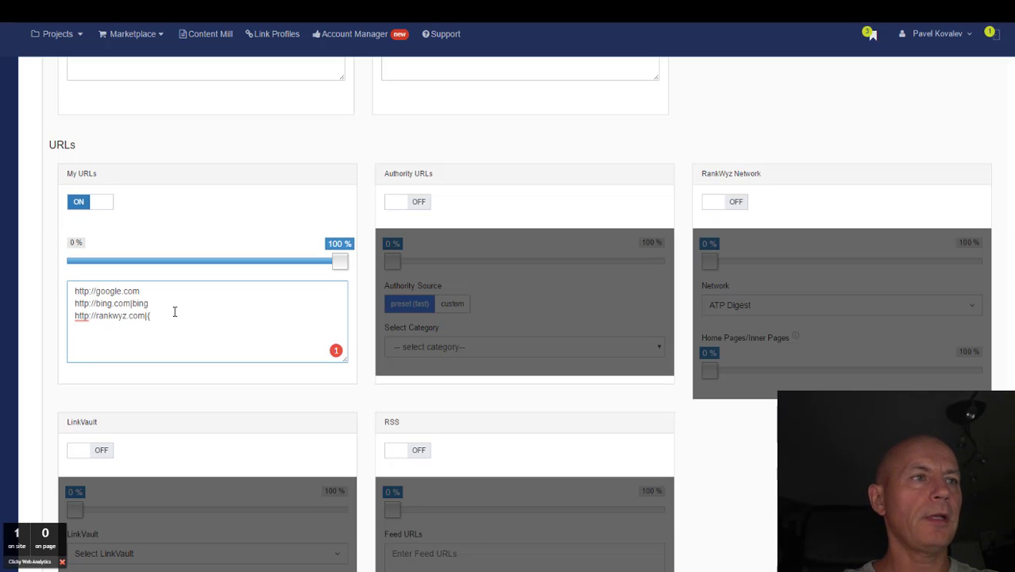
type("{pbn")
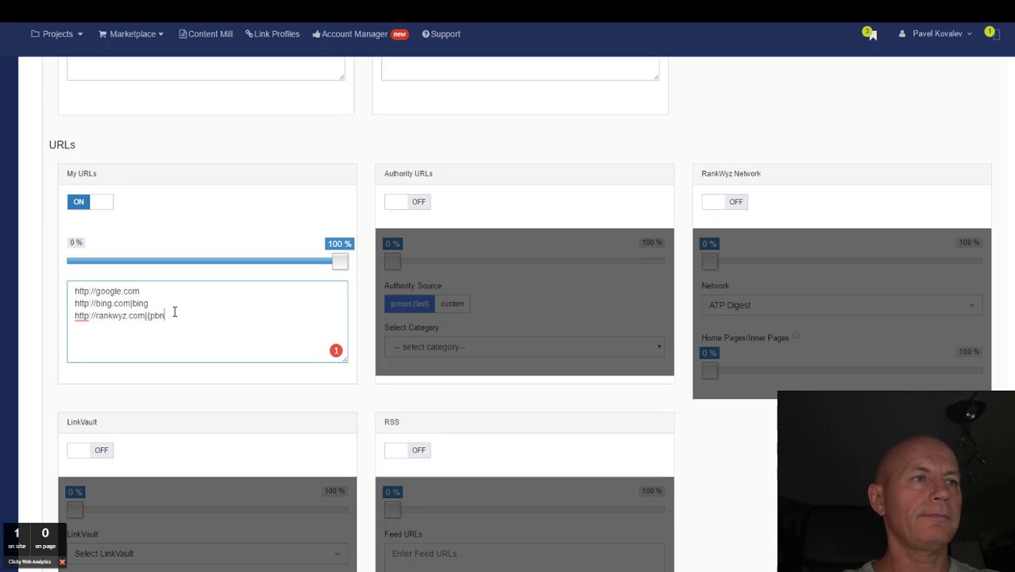
type("|we")
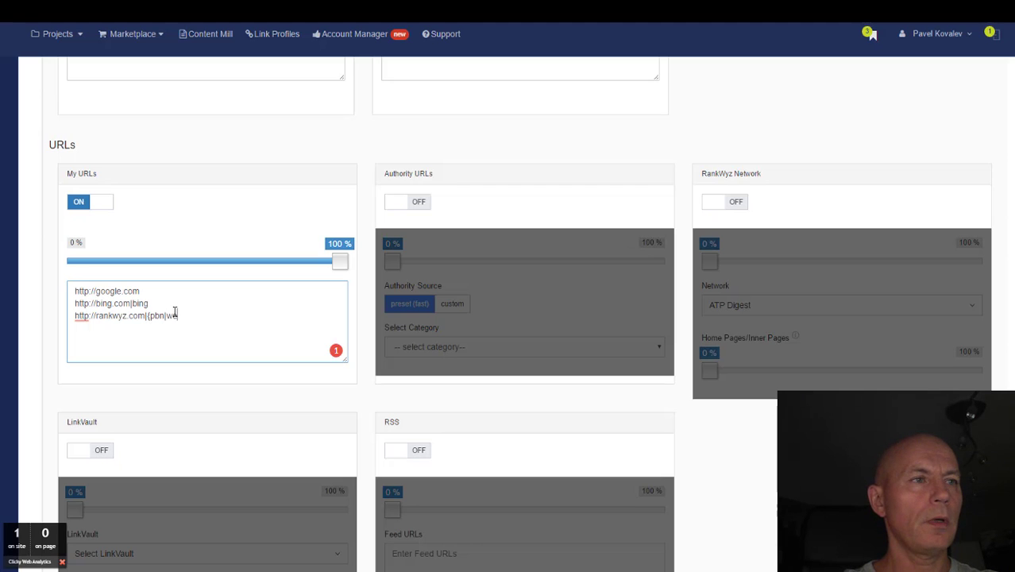
type("b2")
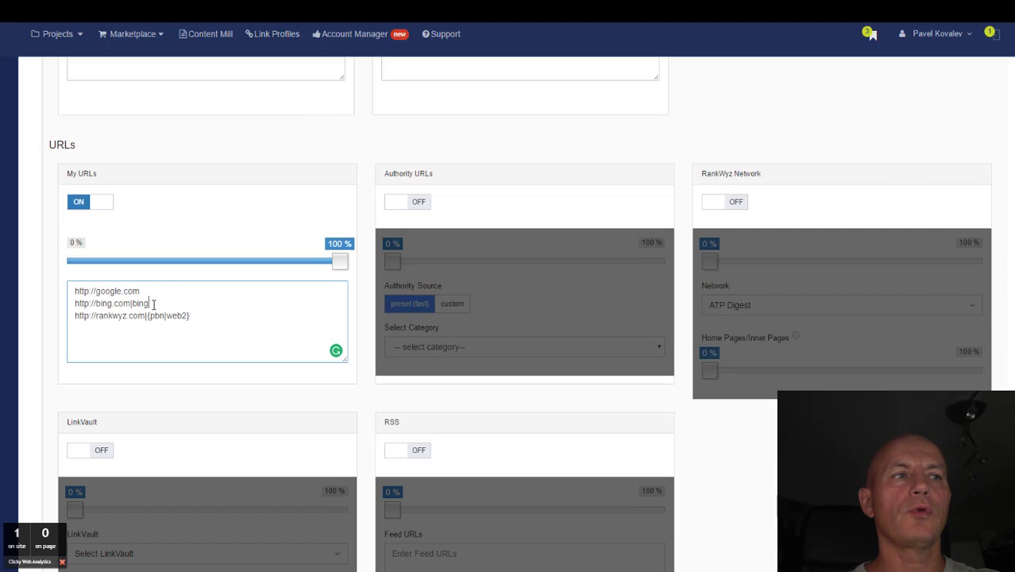
Step: Regenerate the anchor preview so it mixes keyword, bing and web2 anchors
double_click(142, 303)
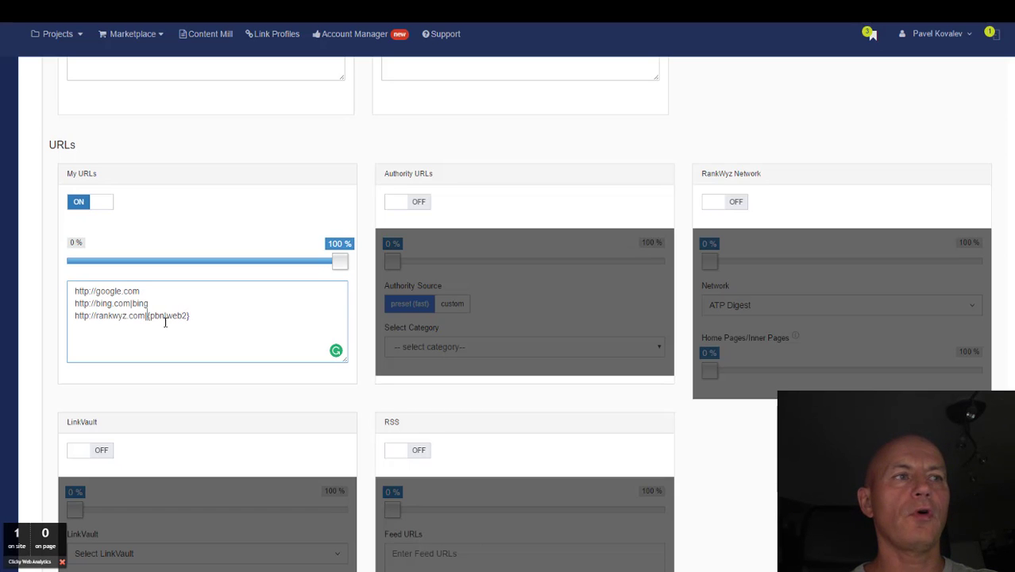
scroll("down", 3)
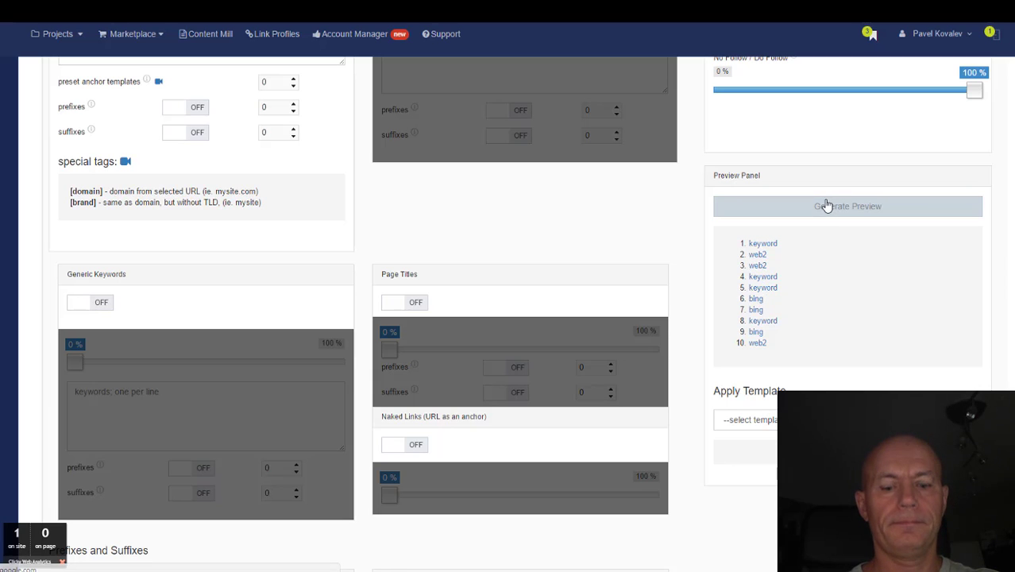
left_click(57, 33)
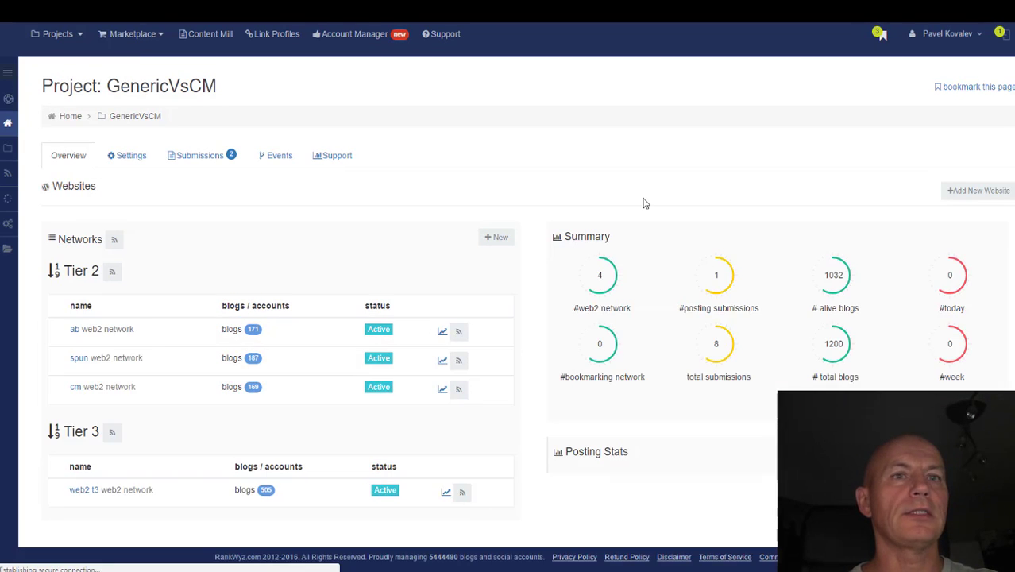
Step: Open the GenericVsCM project's submissions and start a new Posts submission
left_click(199, 155)
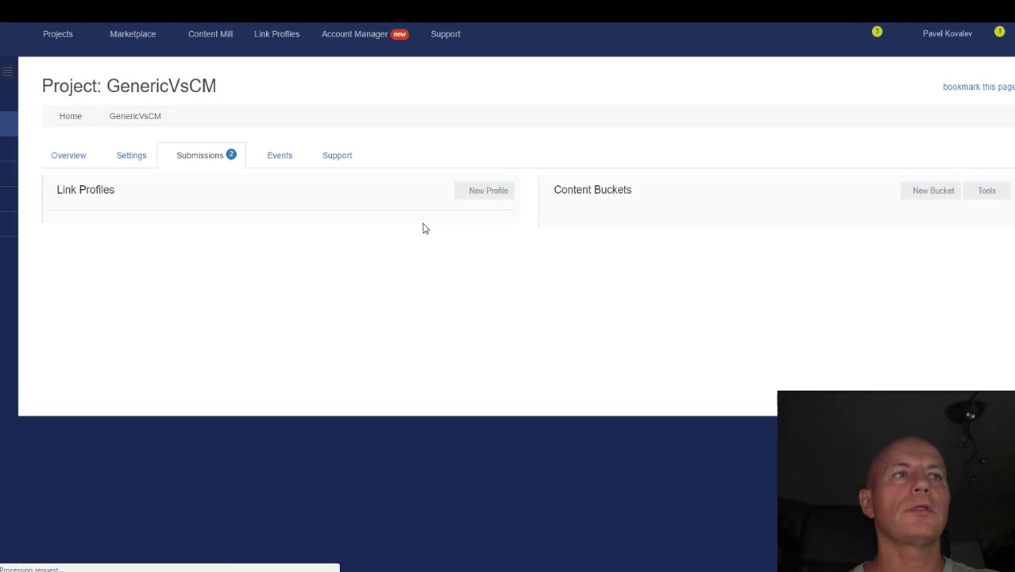
mouse_move(449, 266)
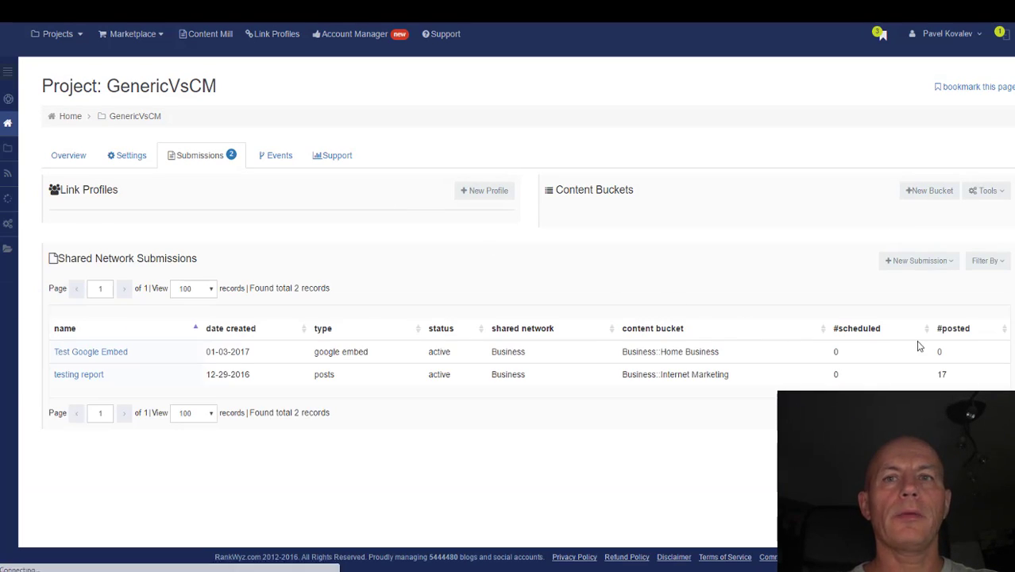
left_click(918, 260)
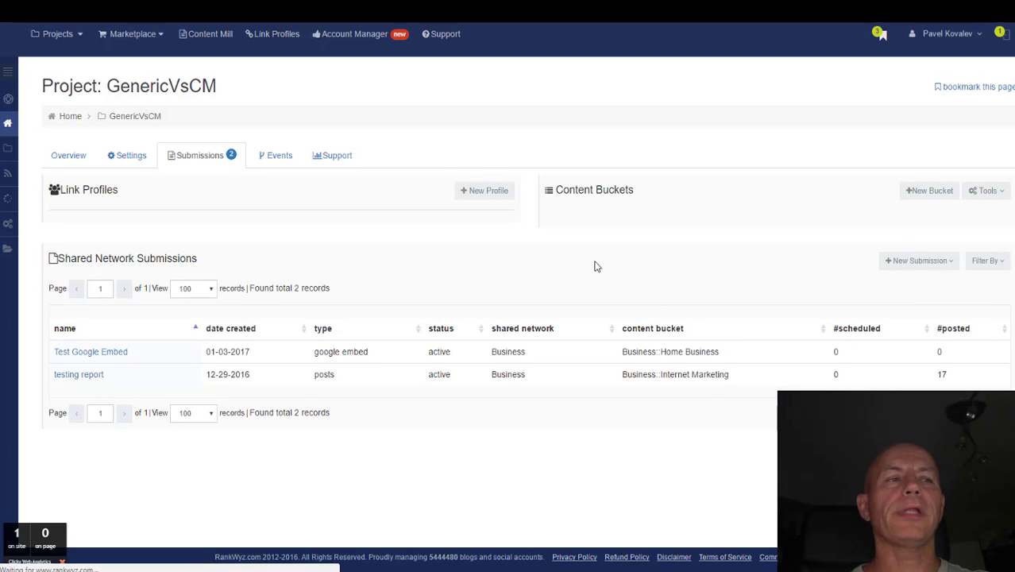
left_click(78, 374)
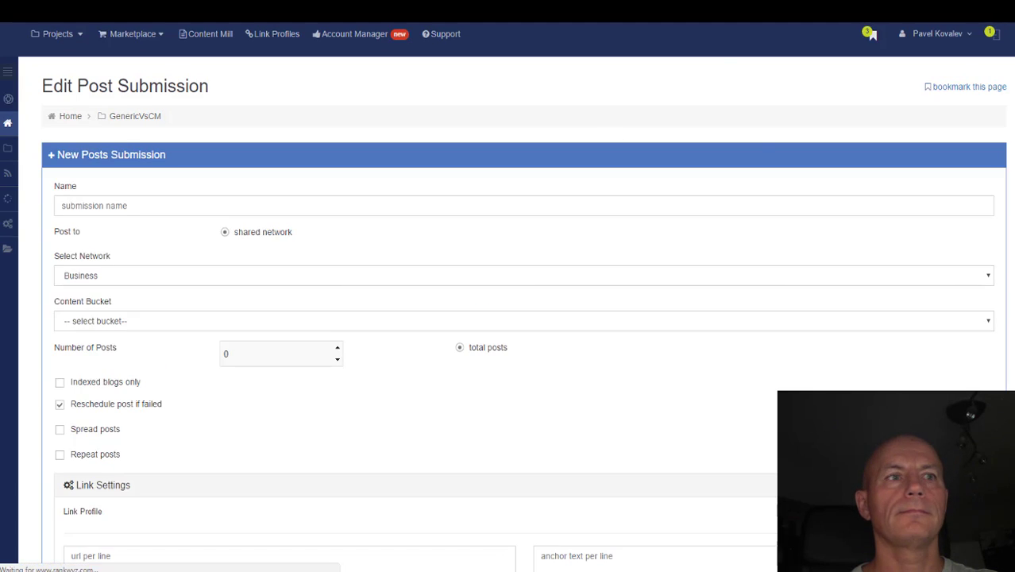
scroll("down", 3)
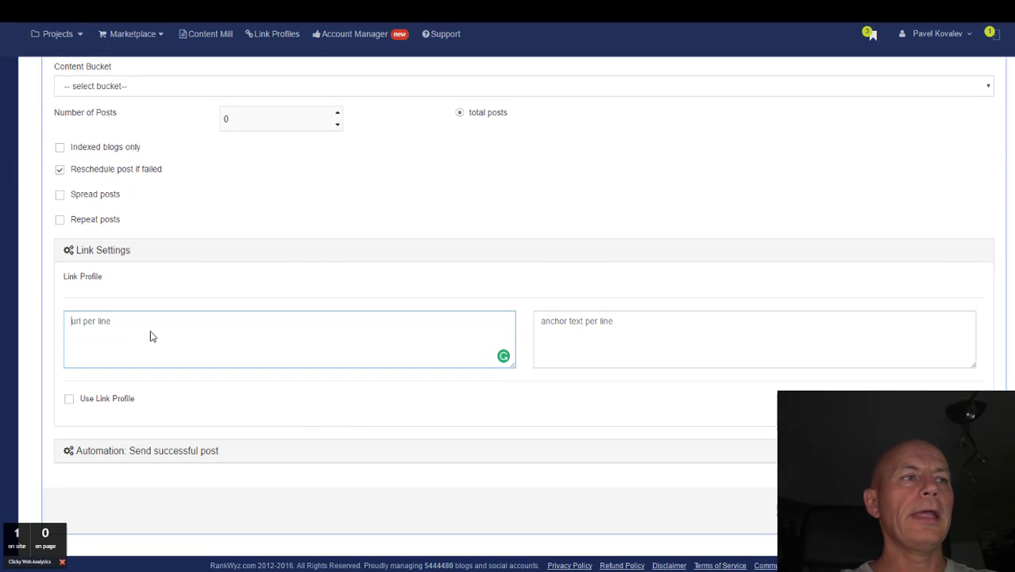
type("http")
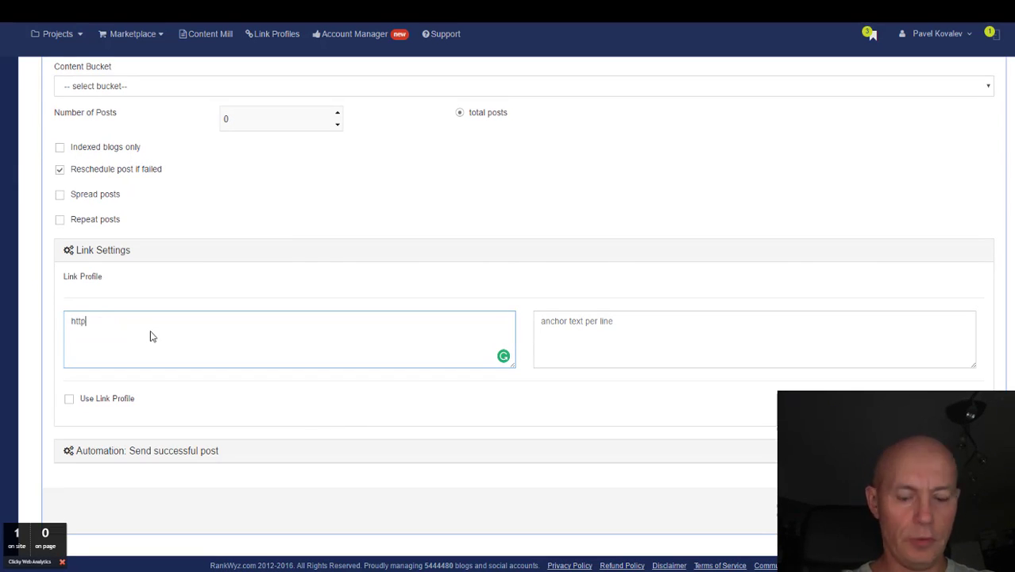
type("://site.com")
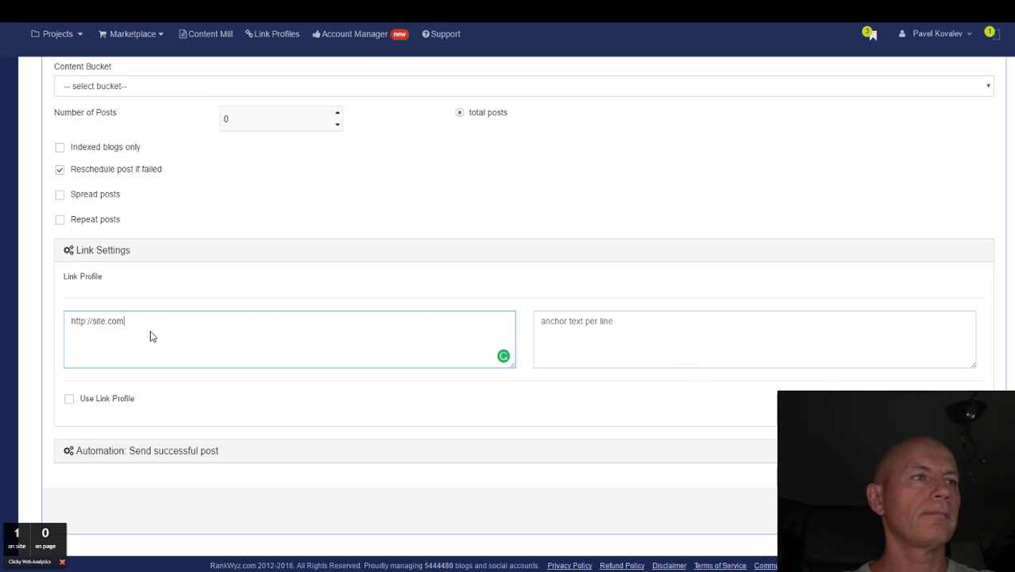
left_click(712, 334)
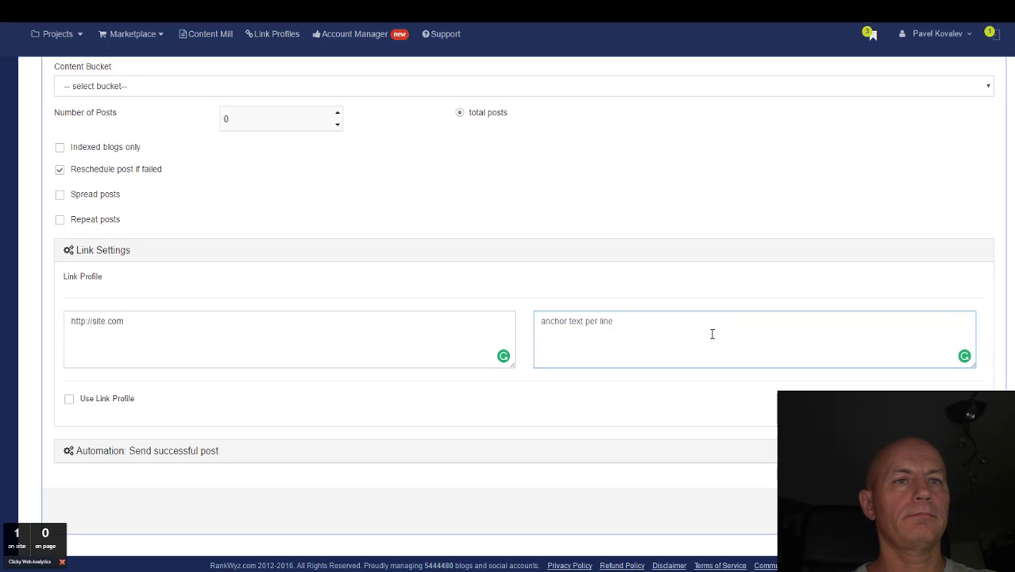
type("click here")
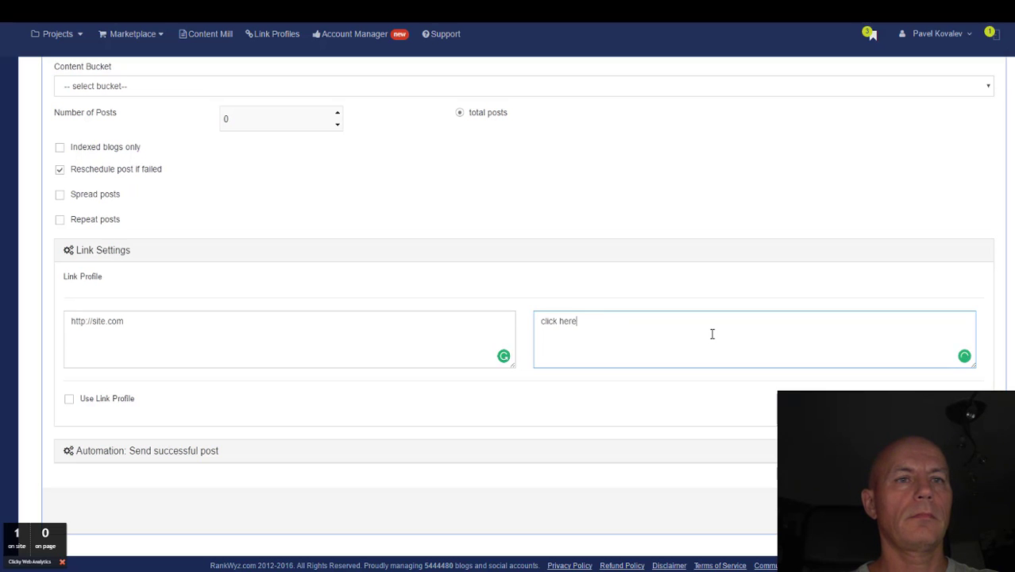
type("go")
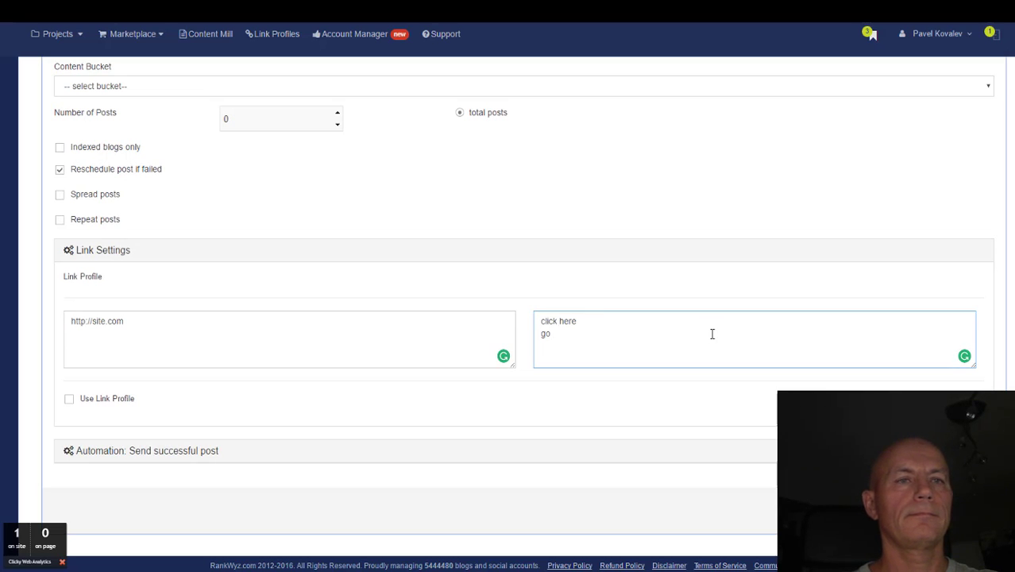
type("check")
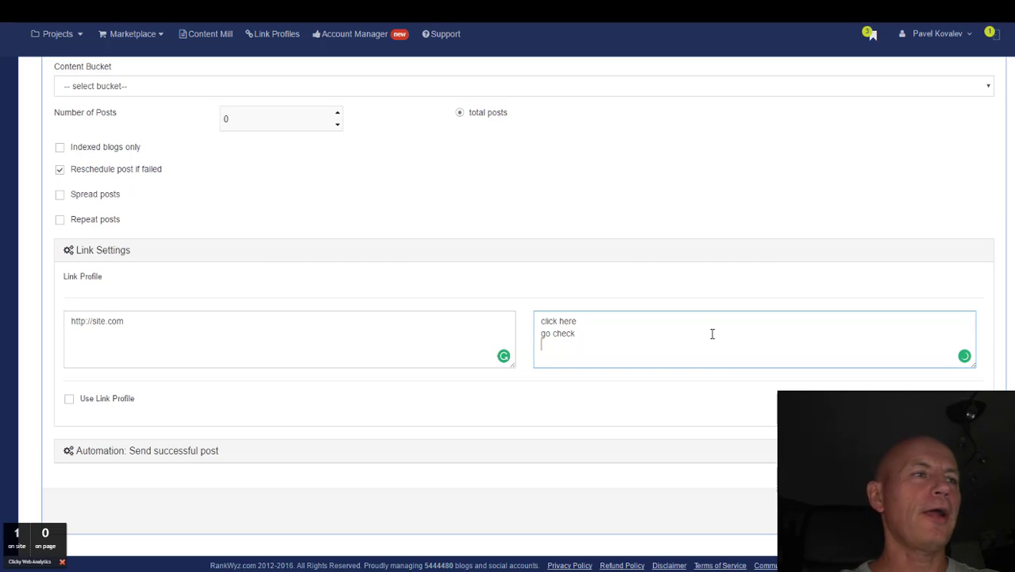
left_click(164, 334)
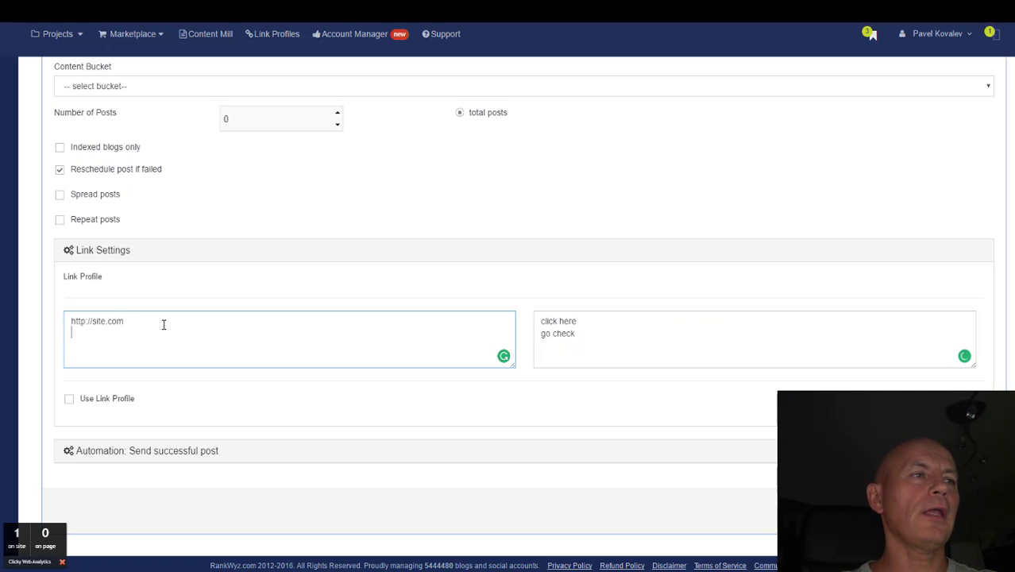
type("http://")
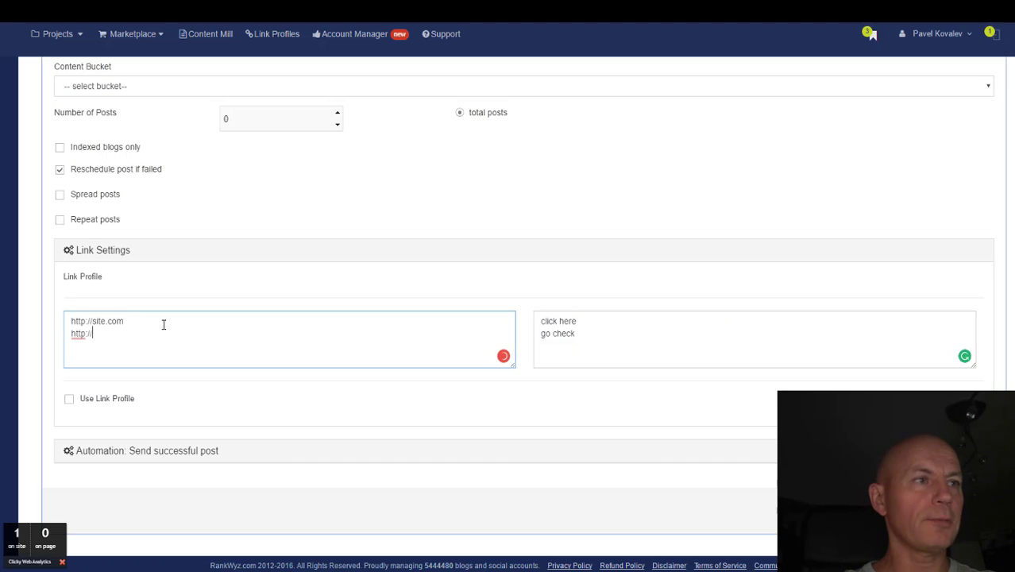
type("rankwyz.co")
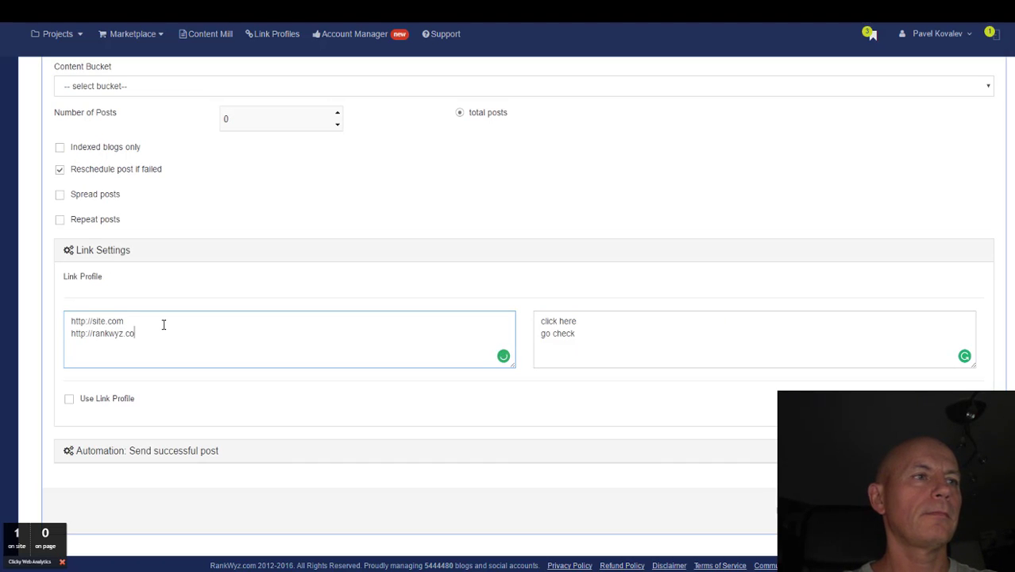
type("m|{")
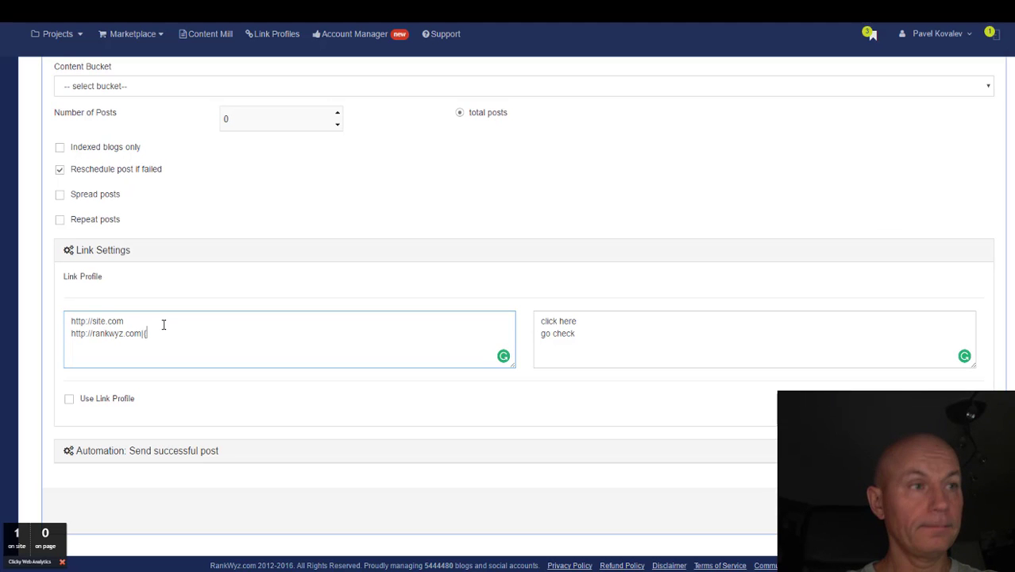
type("pbn|web")
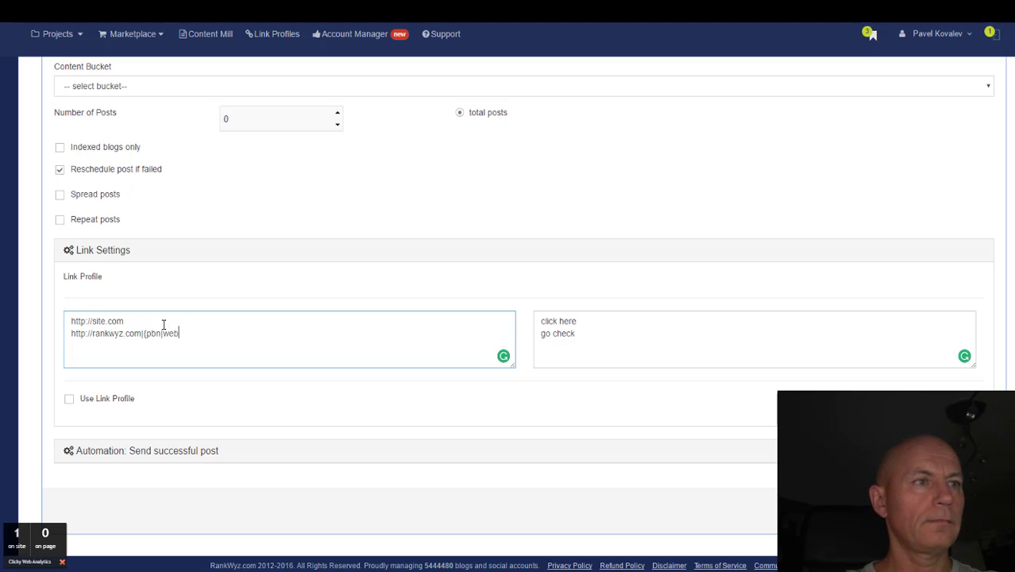
type("2}")
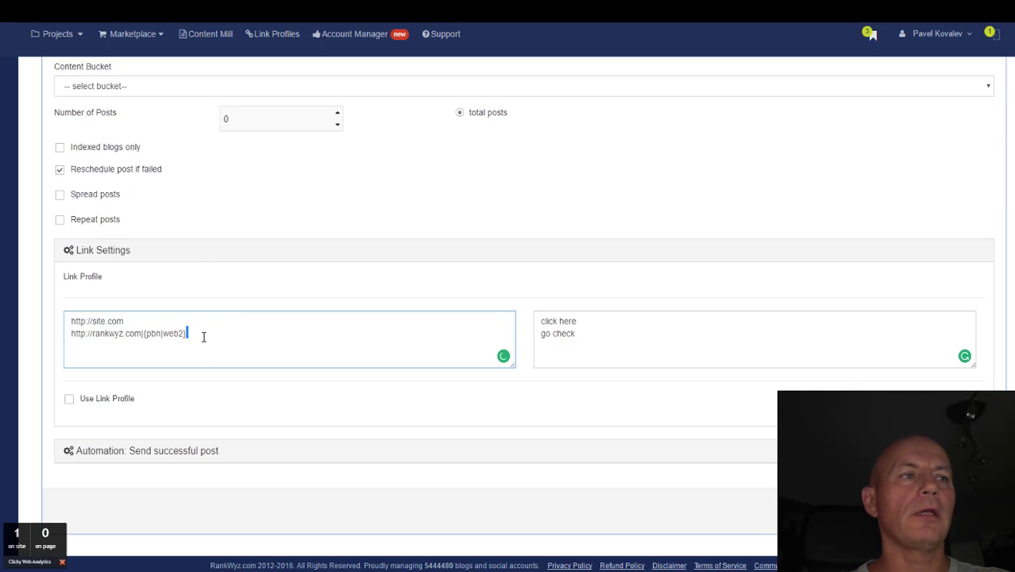
key("Enter")
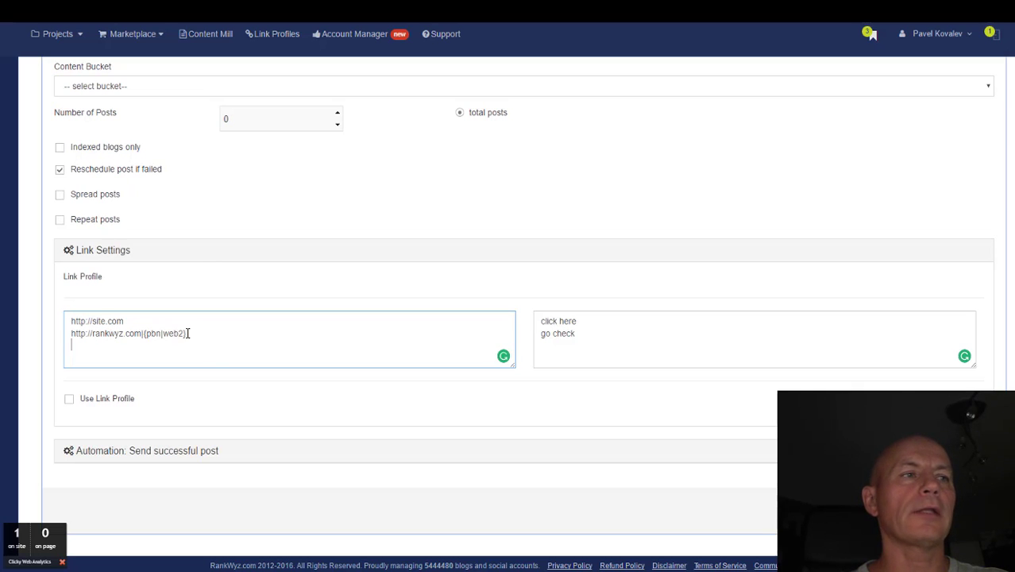
double_click(165, 333)
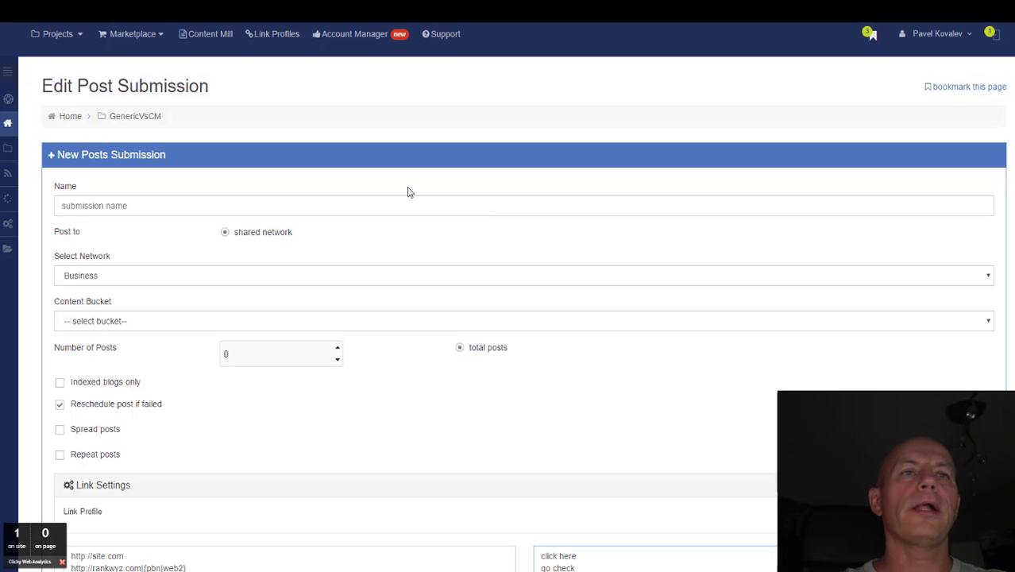
mouse_move(406, 183)
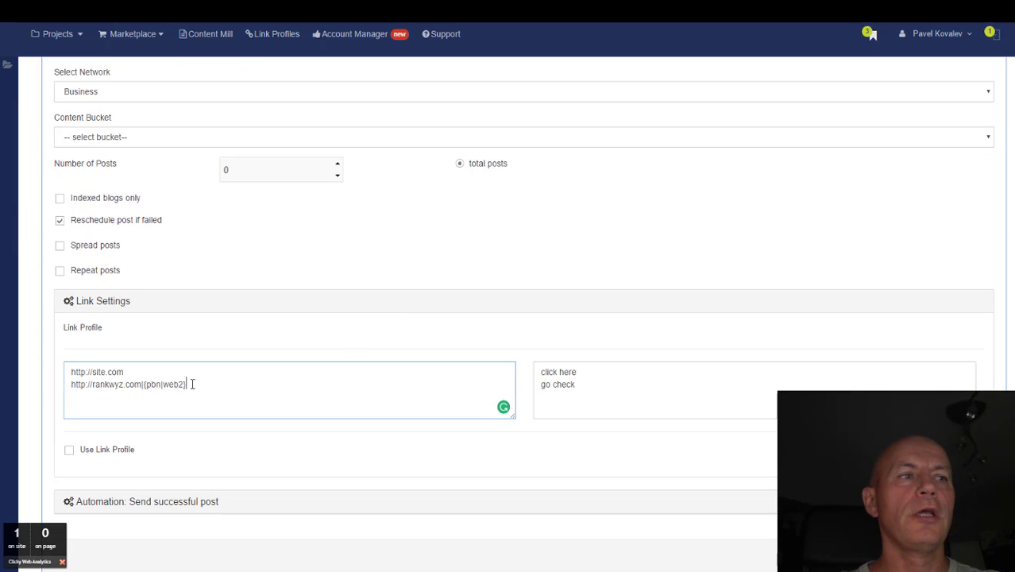
double_click(163, 385)
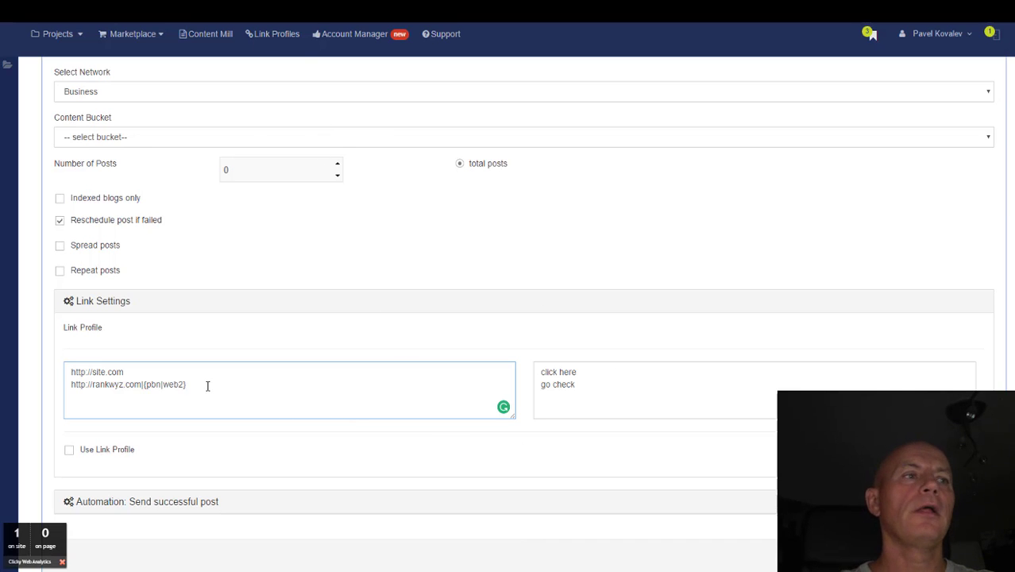
double_click(163, 385)
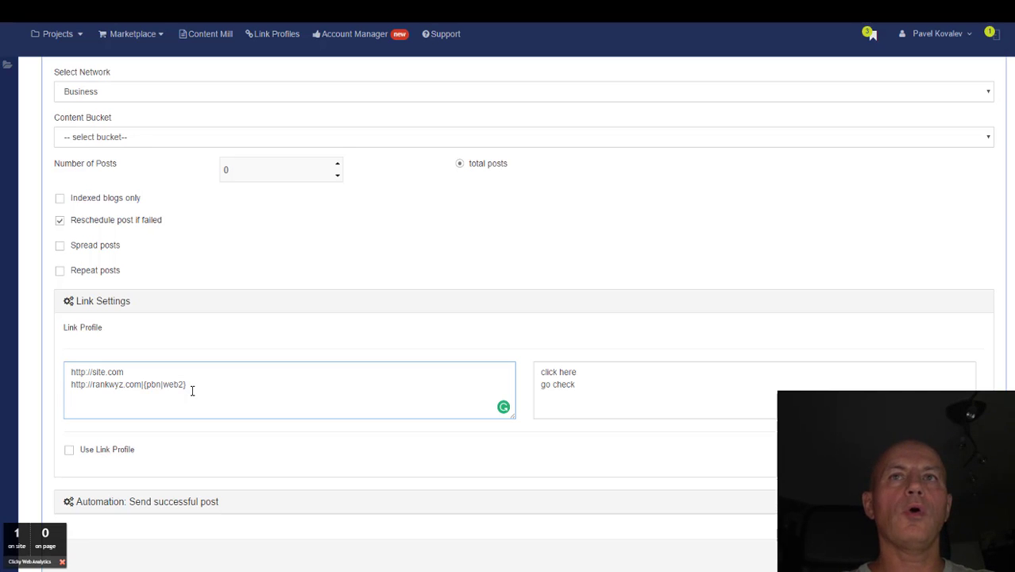
mouse_move(252, 341)
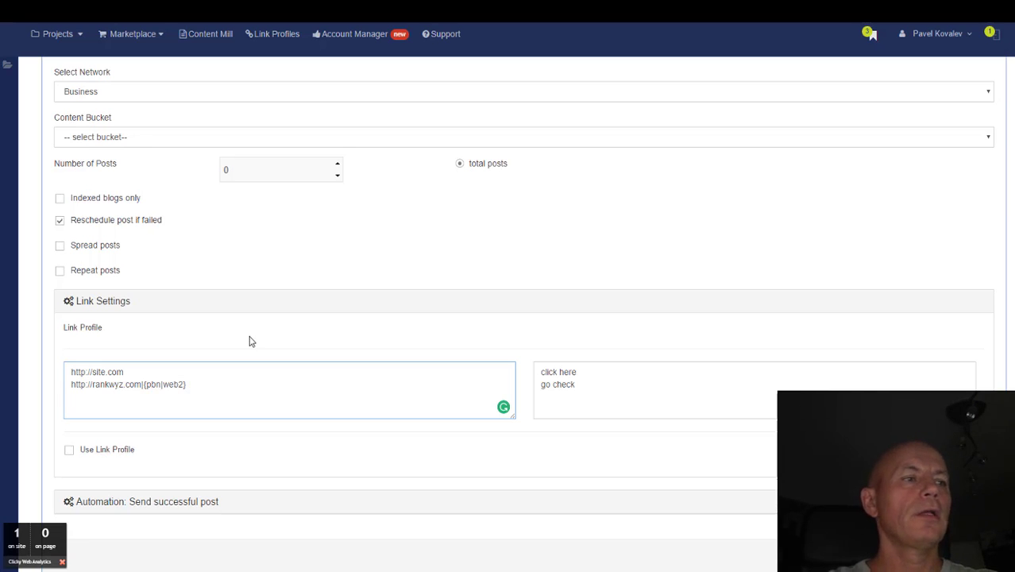